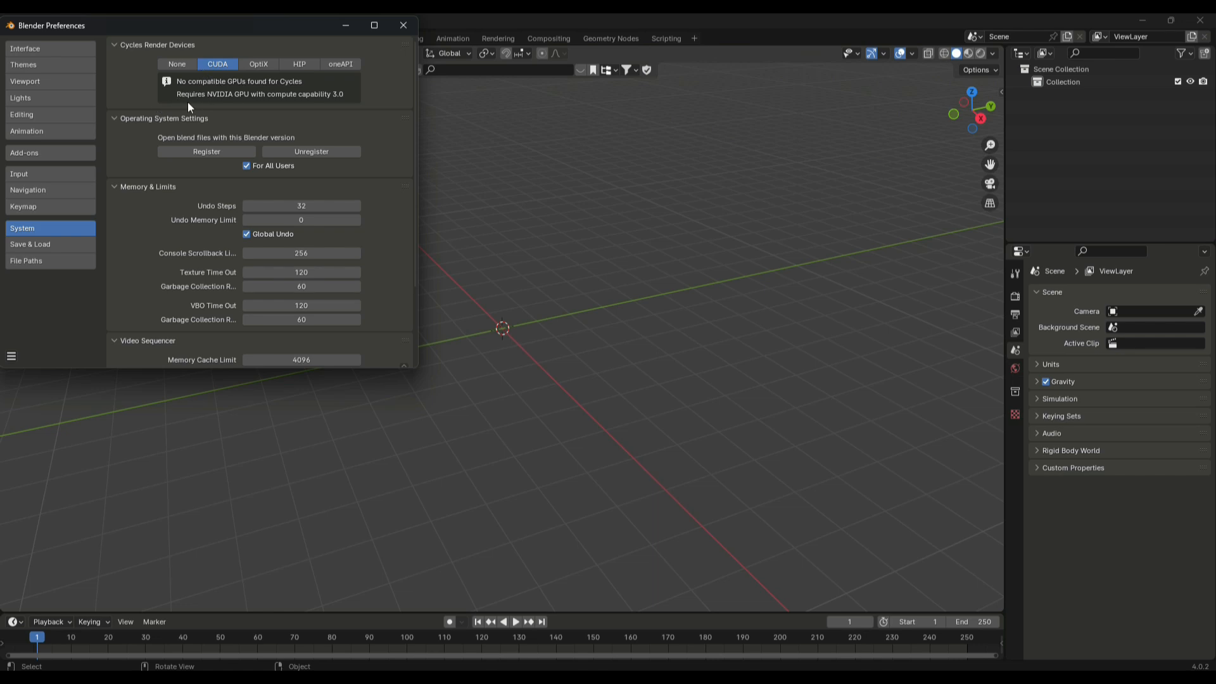
Check the HIP and CUDA device lists, then quit Blender without saving the untitled scene
left_click(299, 63)
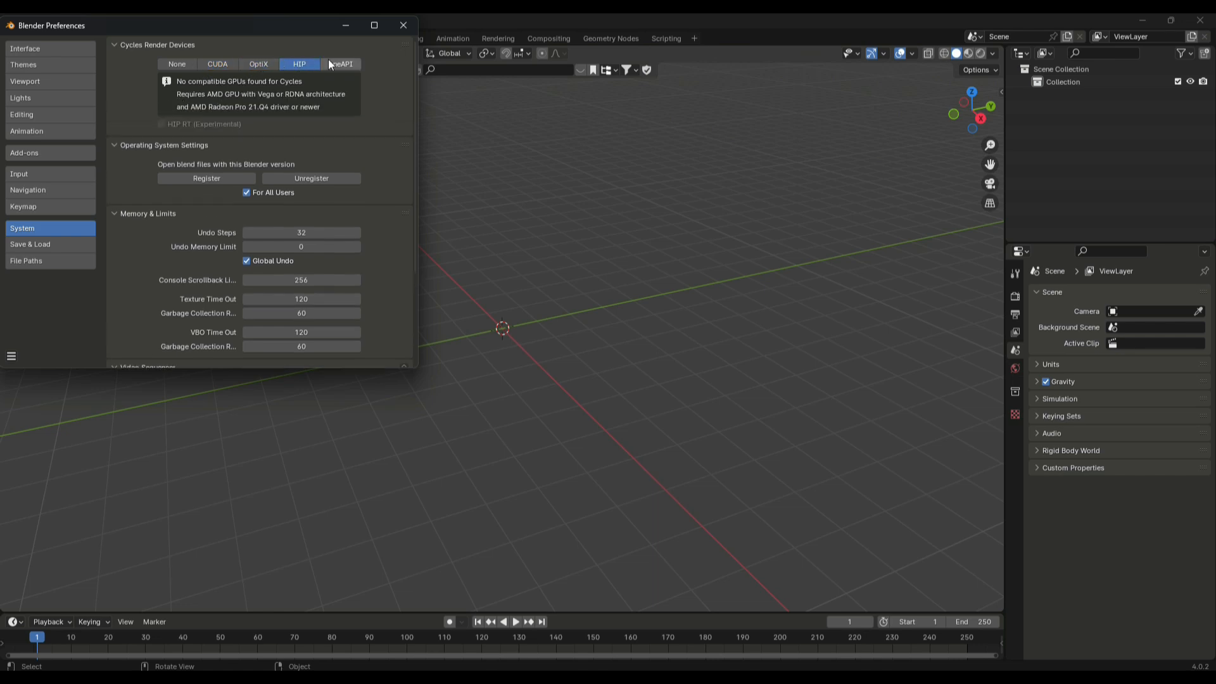
left_click(216, 64)
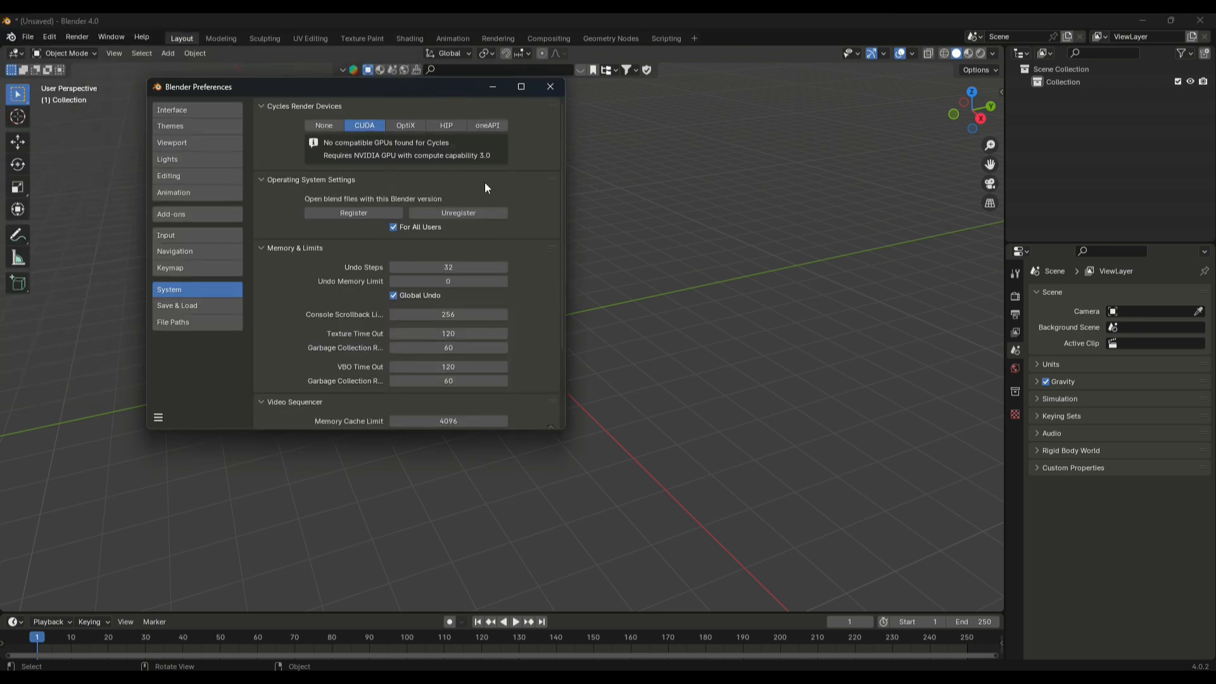
mouse_move(547, 103)
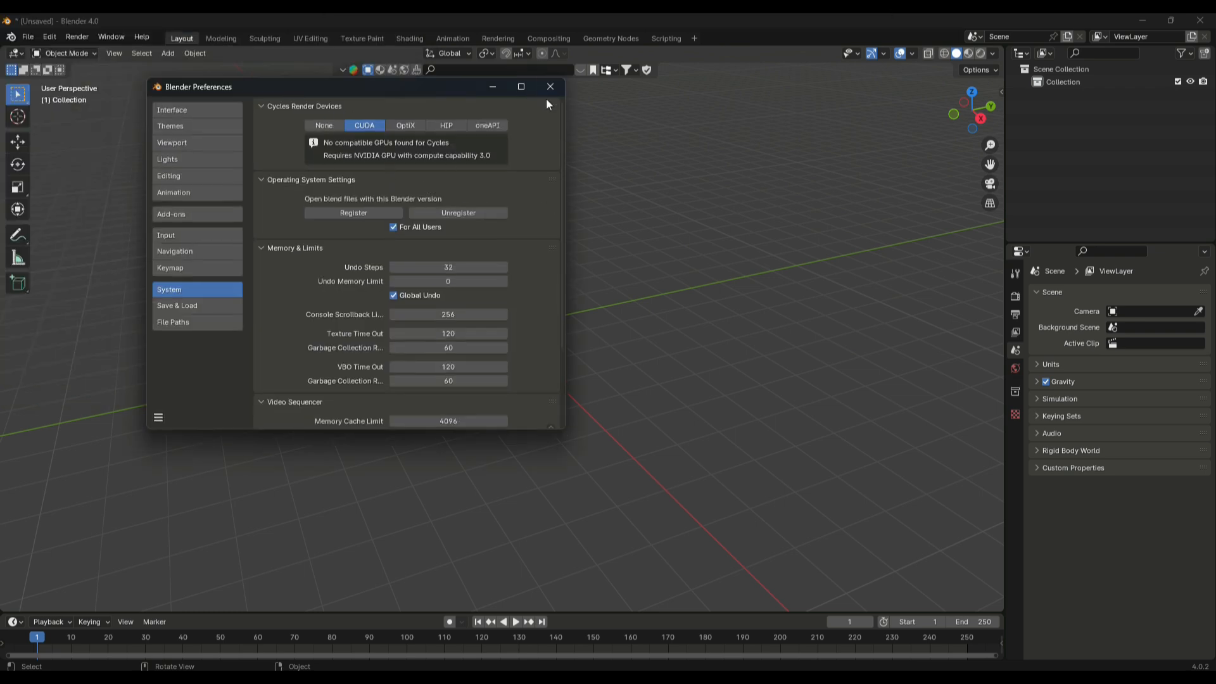
left_click(548, 86)
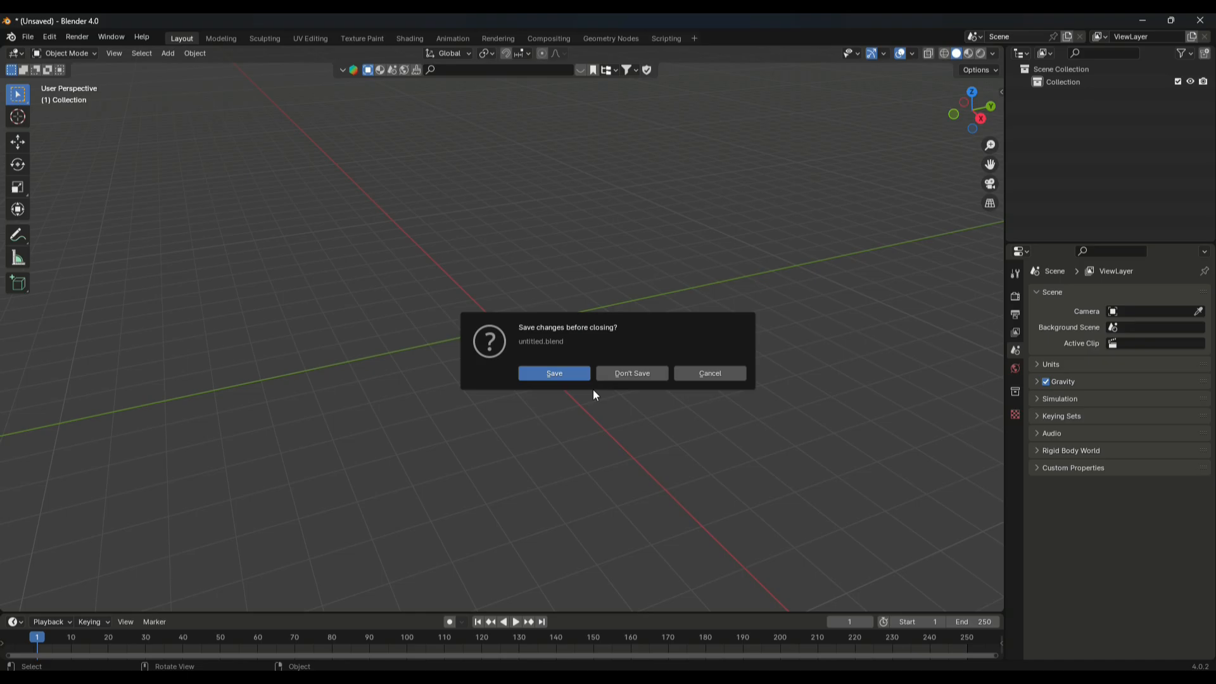
left_click(631, 372)
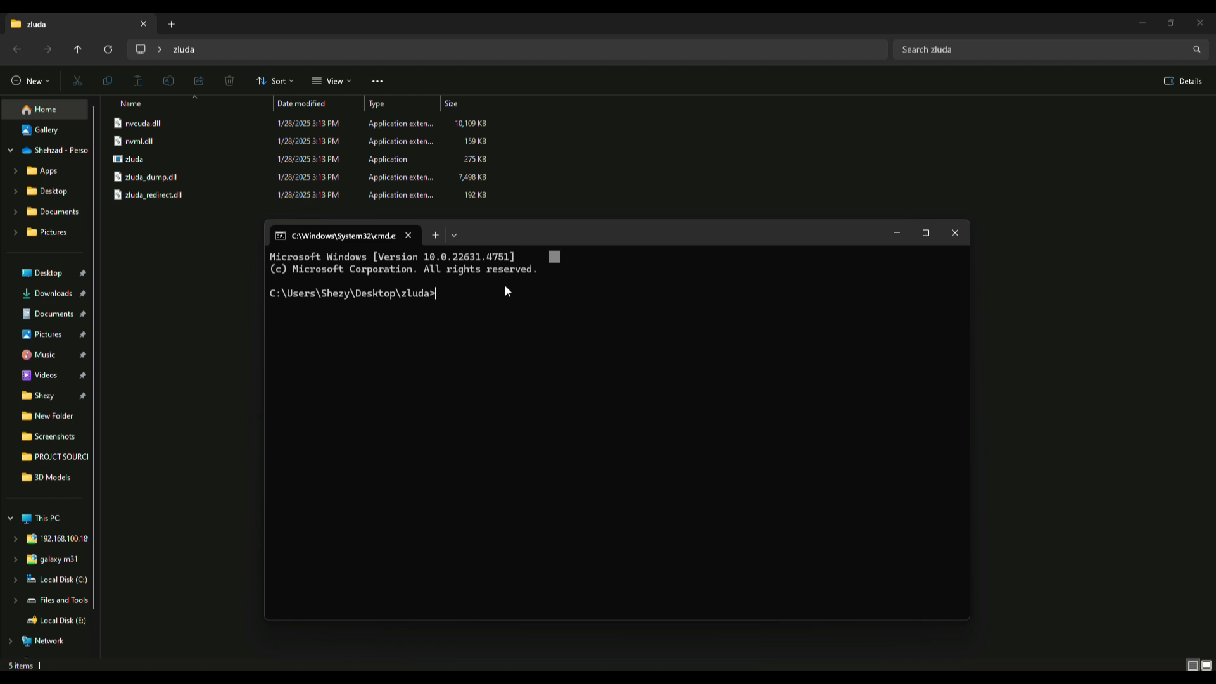
Enter zluda_with.exe at the prompt, correcting the stray '+' after zluda
type("zluda")
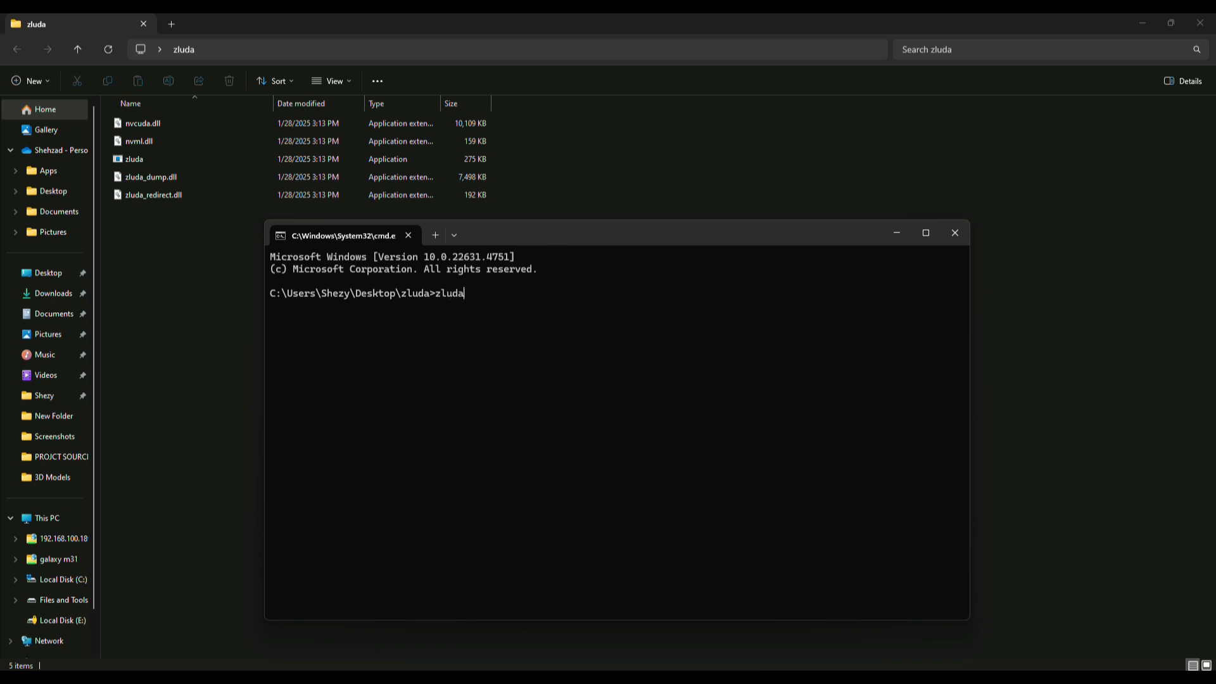
type("+")
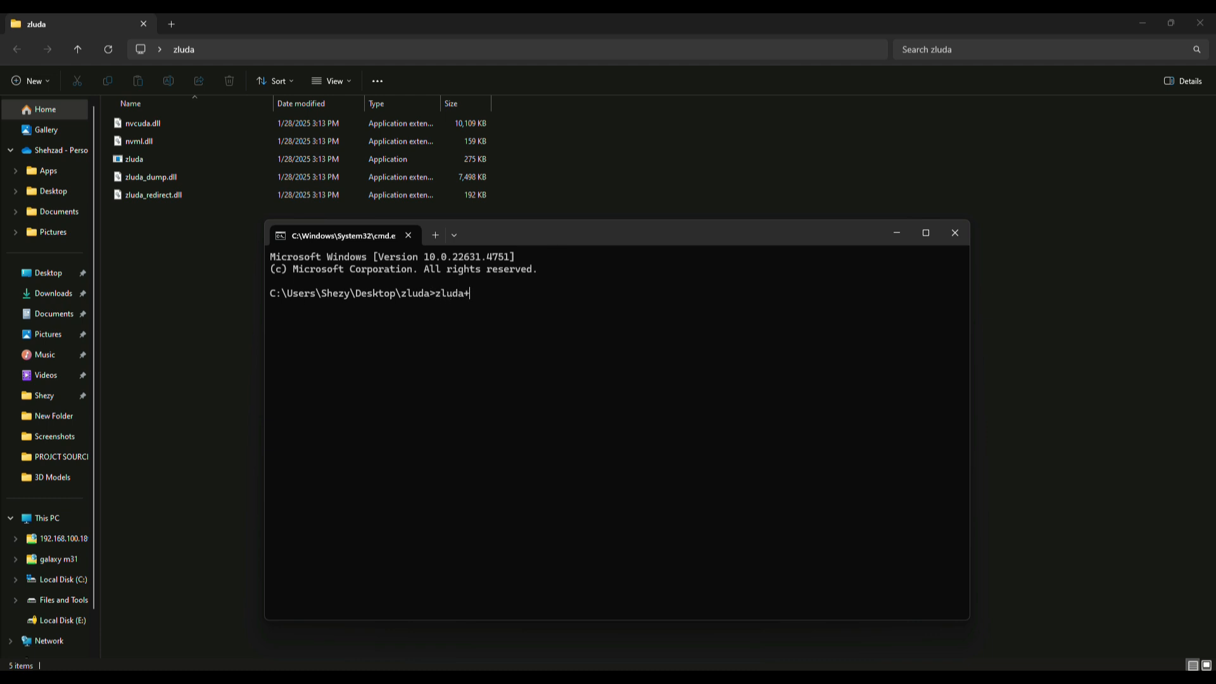
key("Backspace")
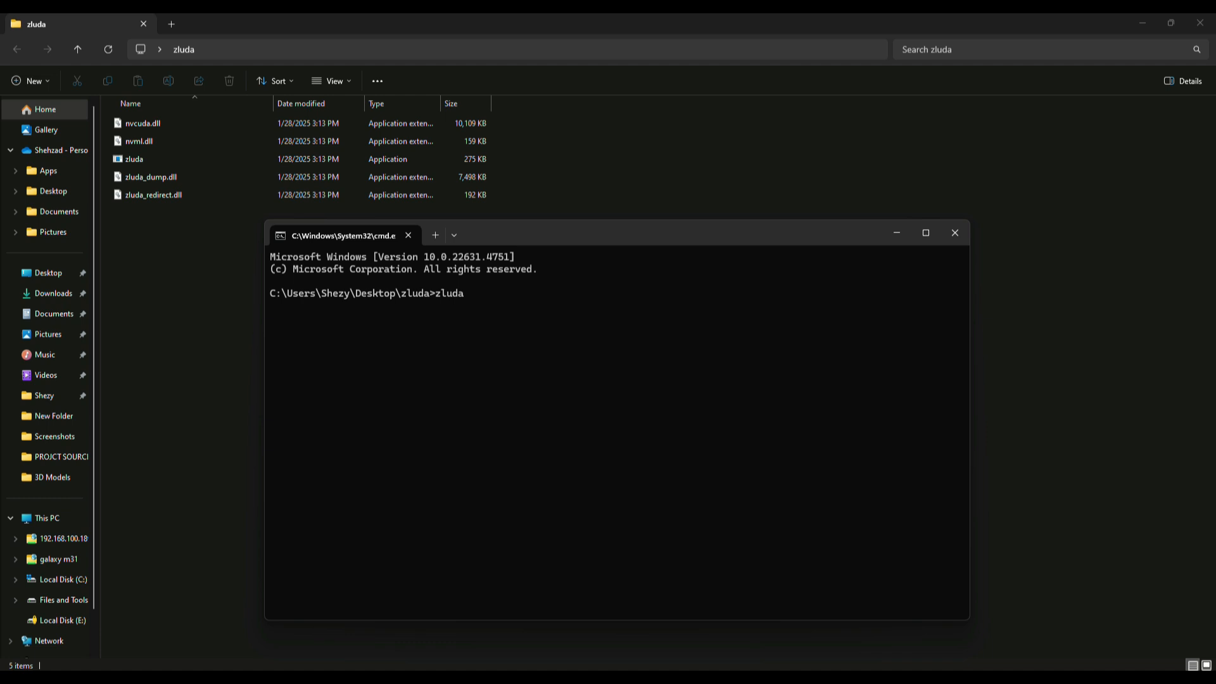
type("_with")
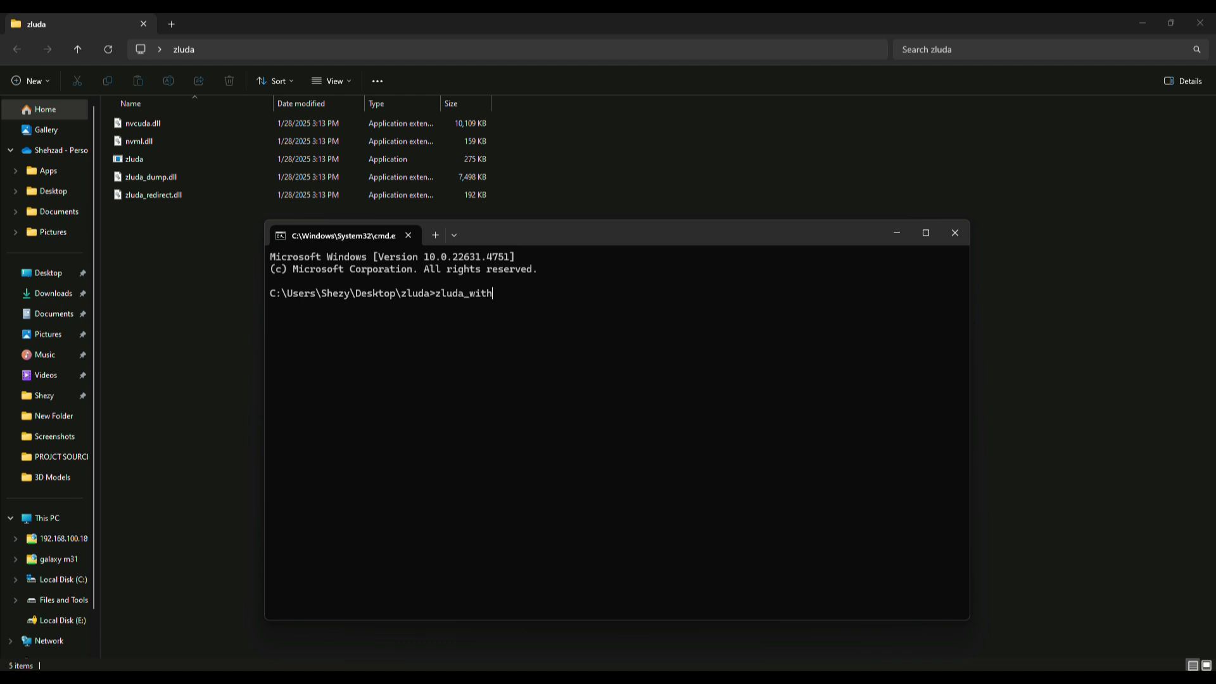
type(".exe")
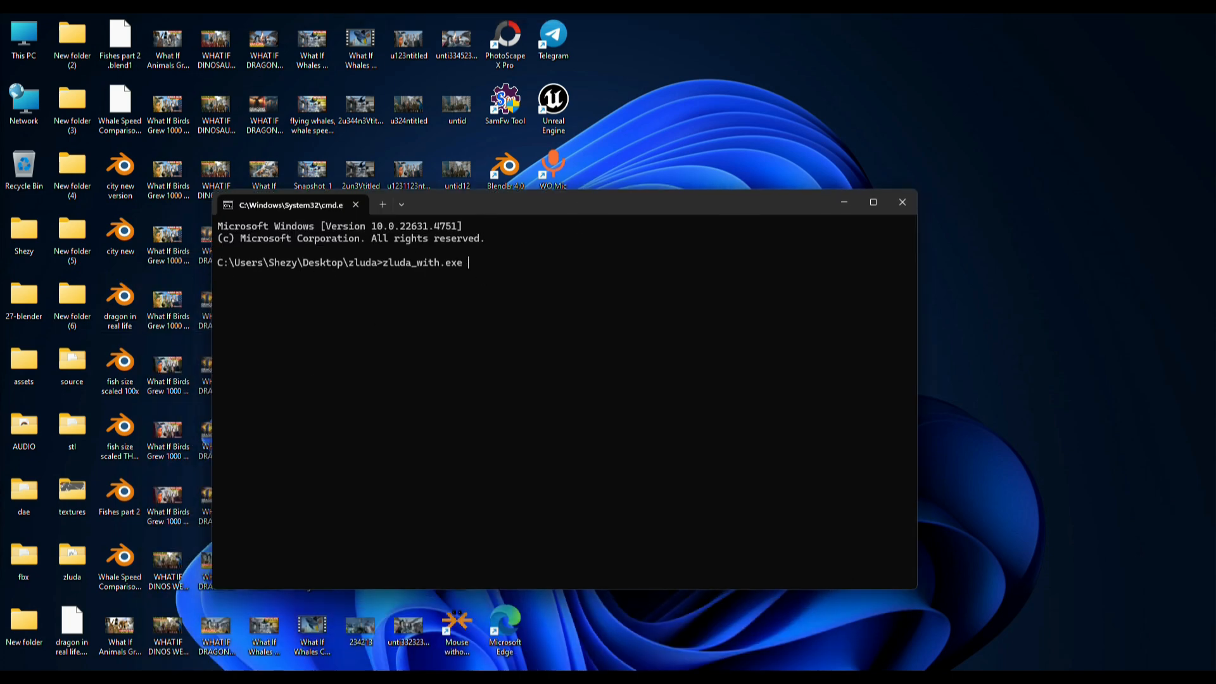
Run zluda_with.exe with the Blender 4.0 blender.exe path; it fails as not recognized
type("C:\\Program Files\\Blender Foundation\\Blender 4.0")
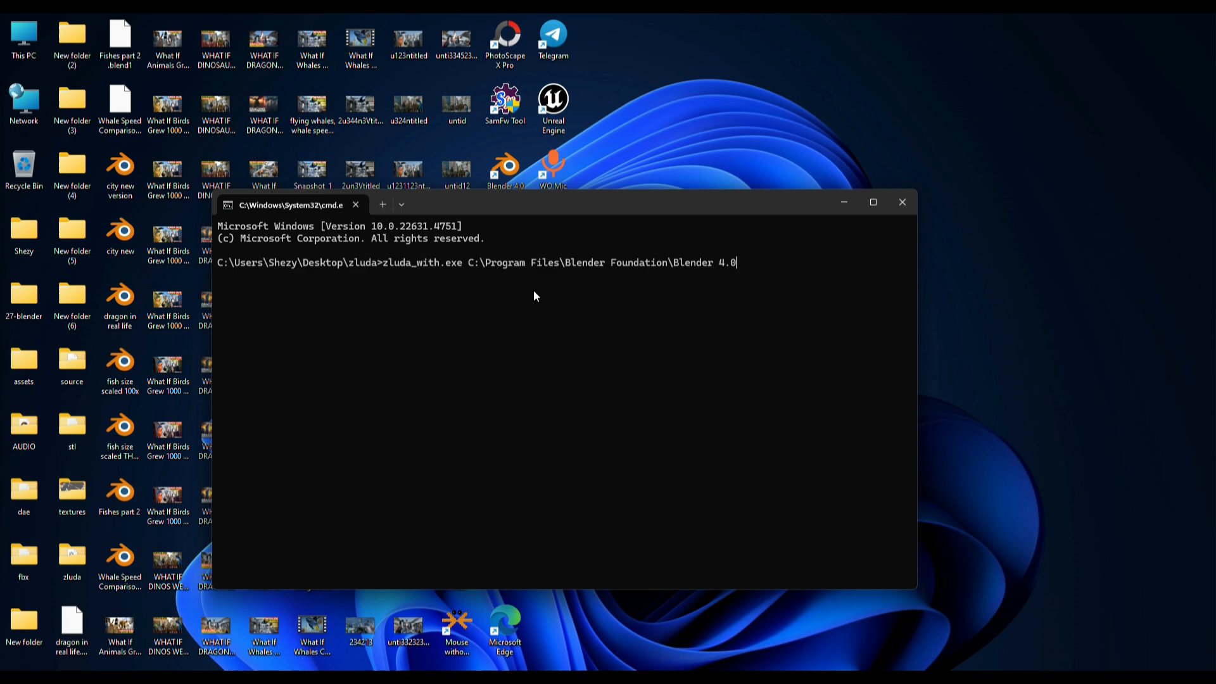
type("\\")
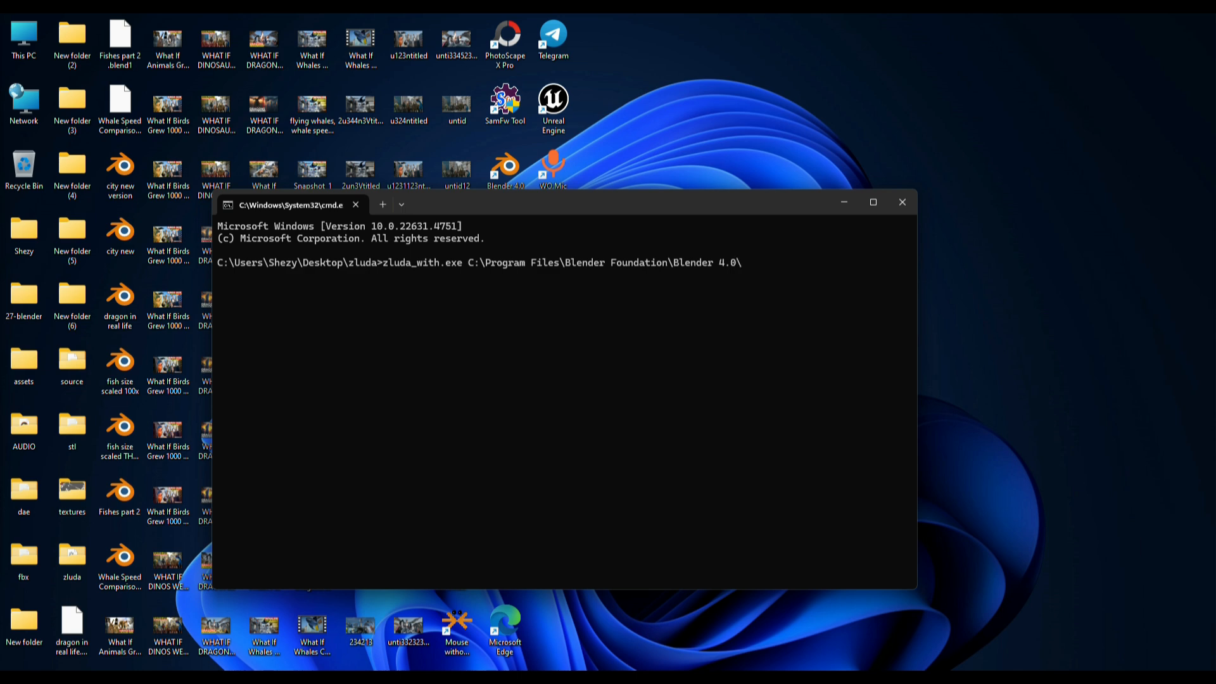
type("blender")
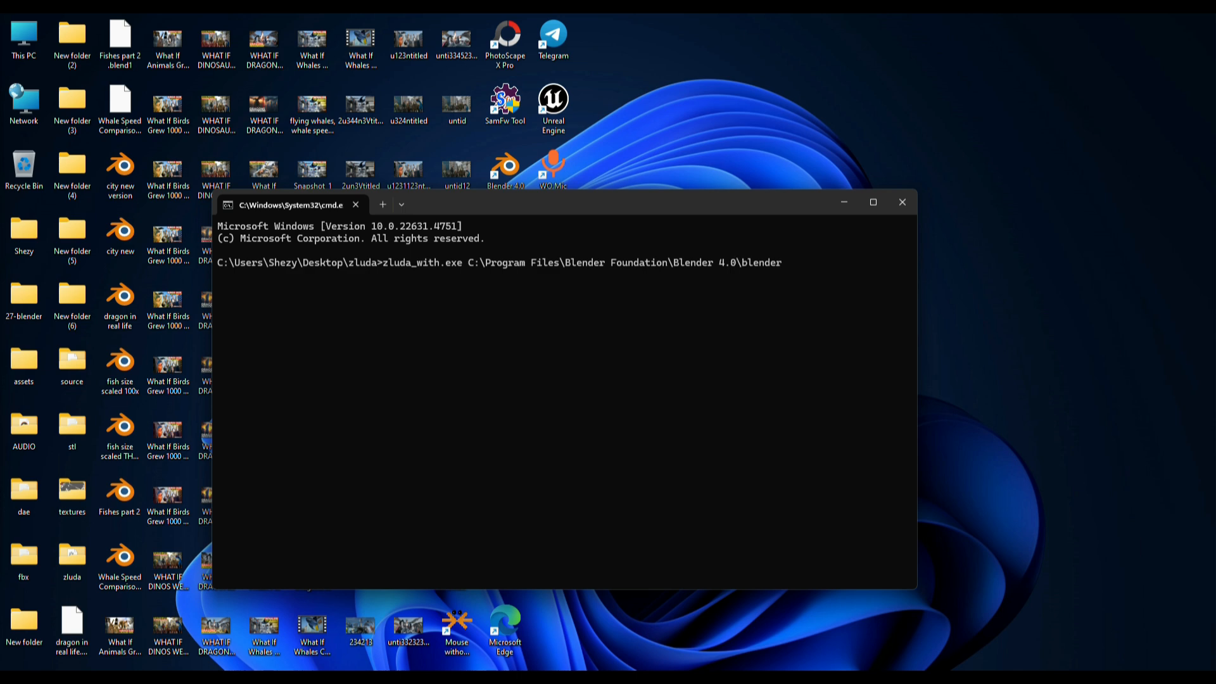
key("Return")
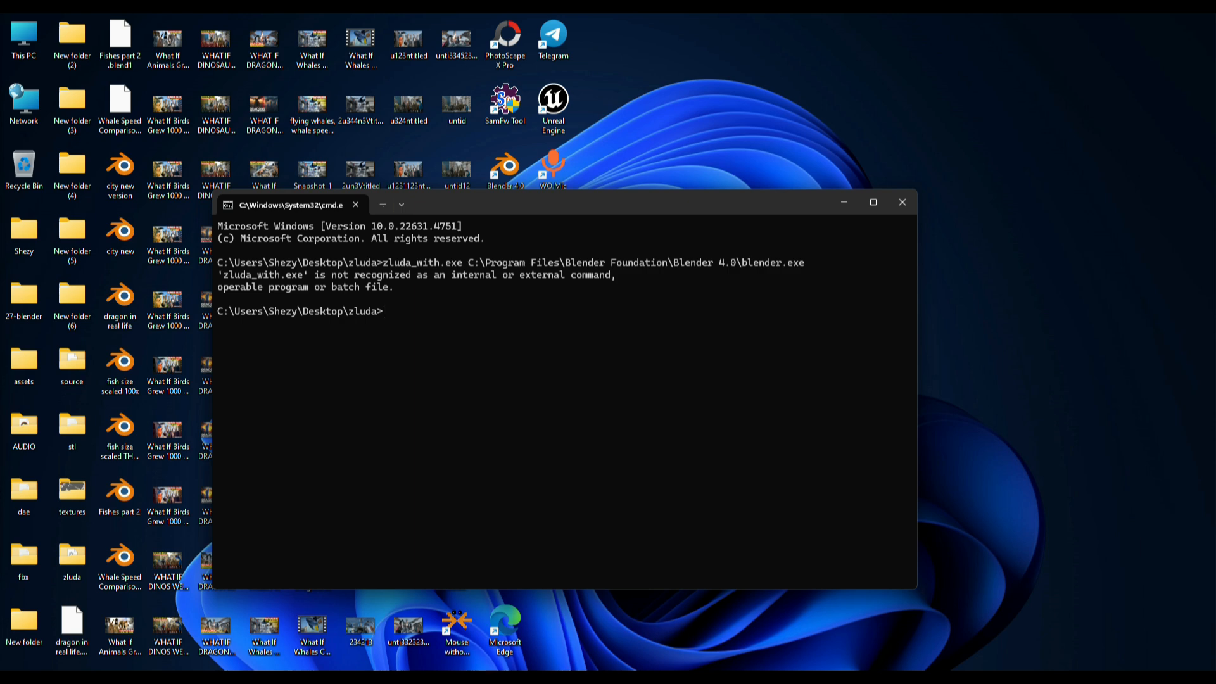
Rerun the command as zluda.exe with the Blender 4.0 blender.exe path, launching Blender
type("zluda_with.exe C:\\Program Files\\Blender Foundation\\Blender 4.0\\blender.exe")
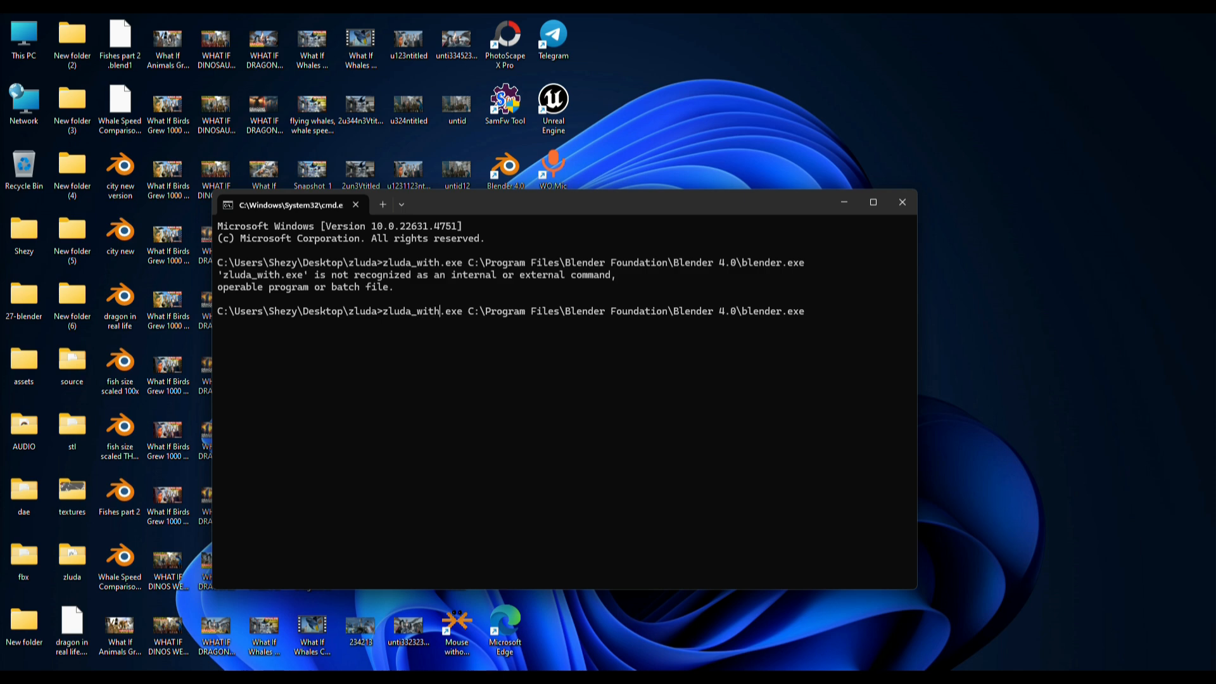
key("Backspace")
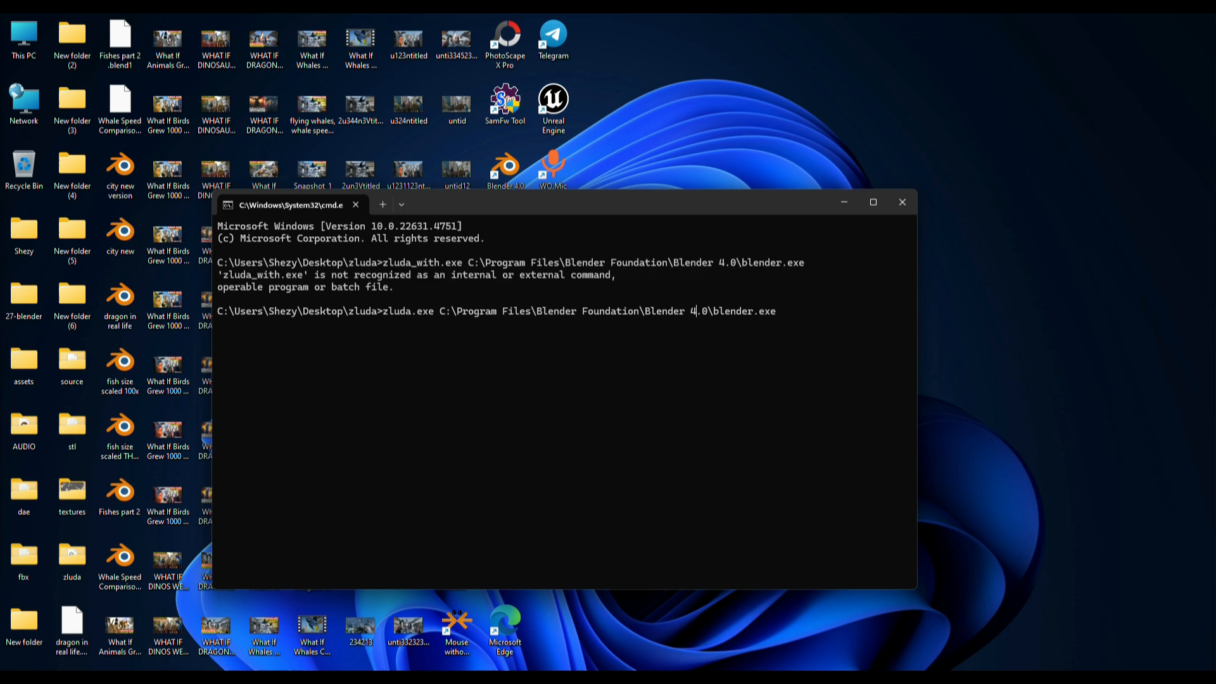
type(".e")
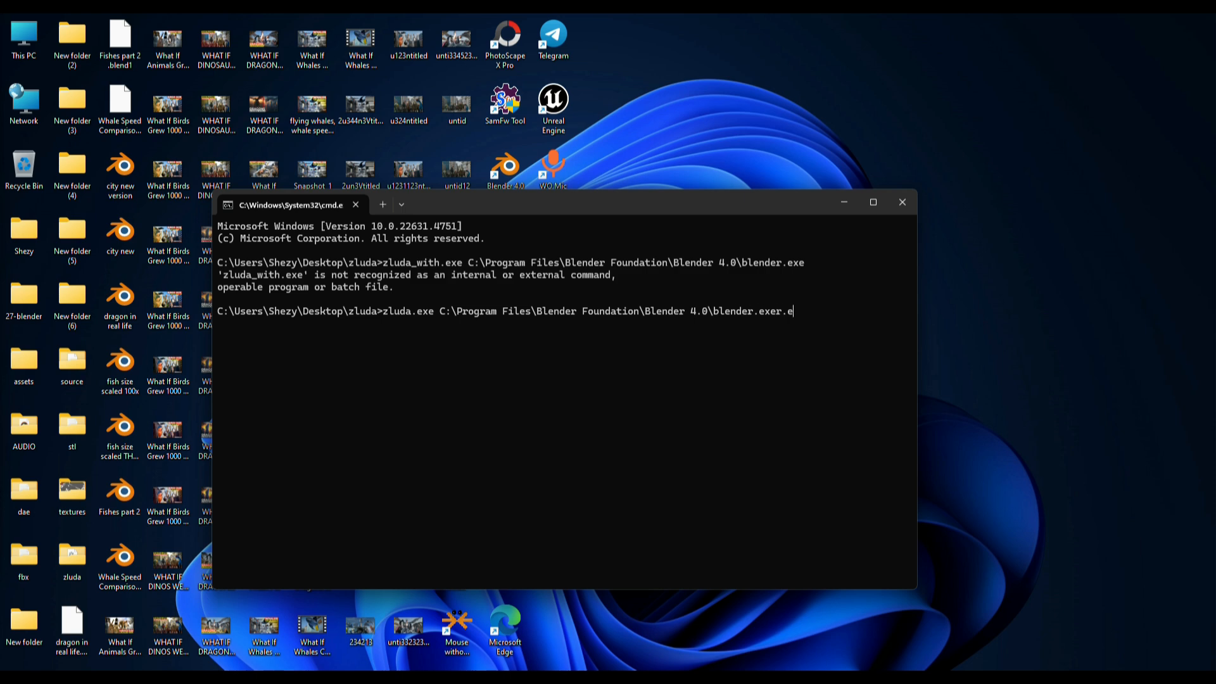
key("Return")
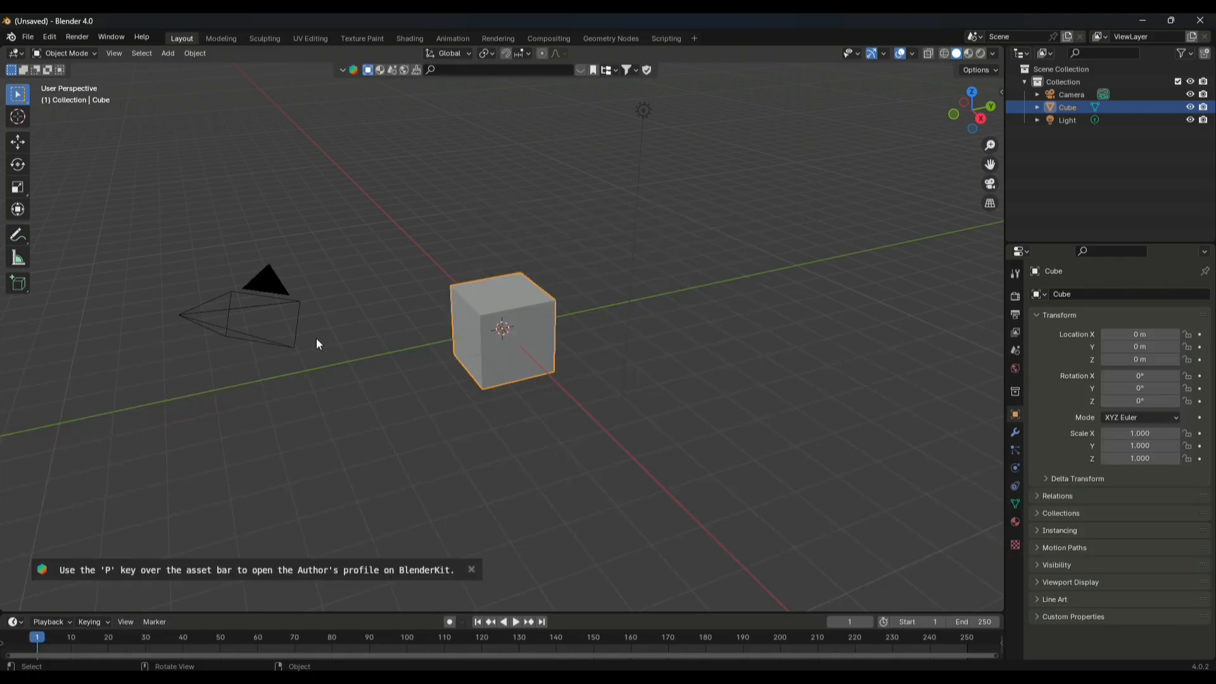
Open Edit > Preferences to view the Cycles CUDA render devices
left_click(50, 37)
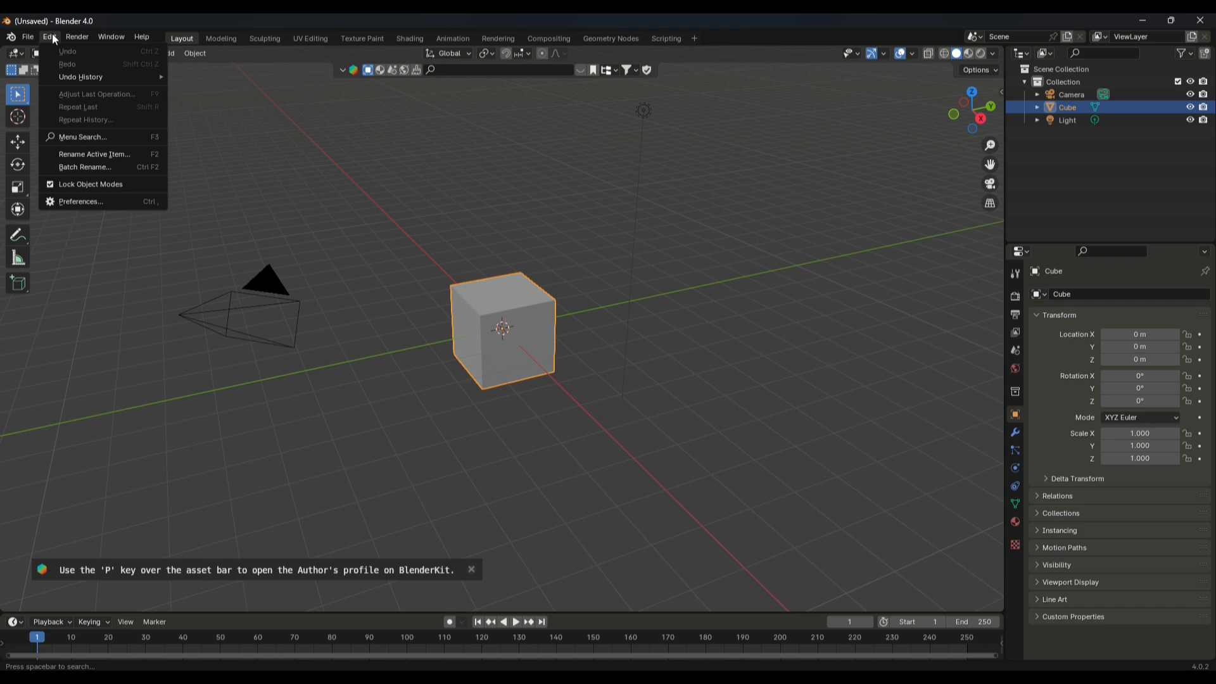
left_click(81, 201)
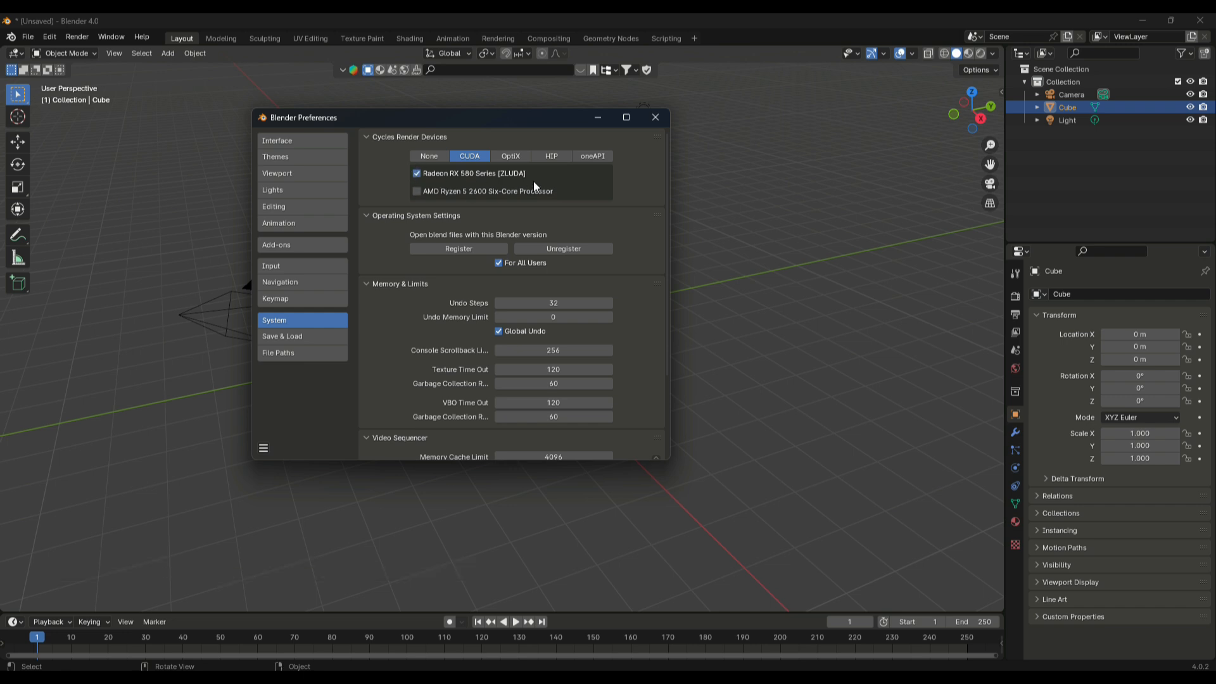
mouse_move(479, 195)
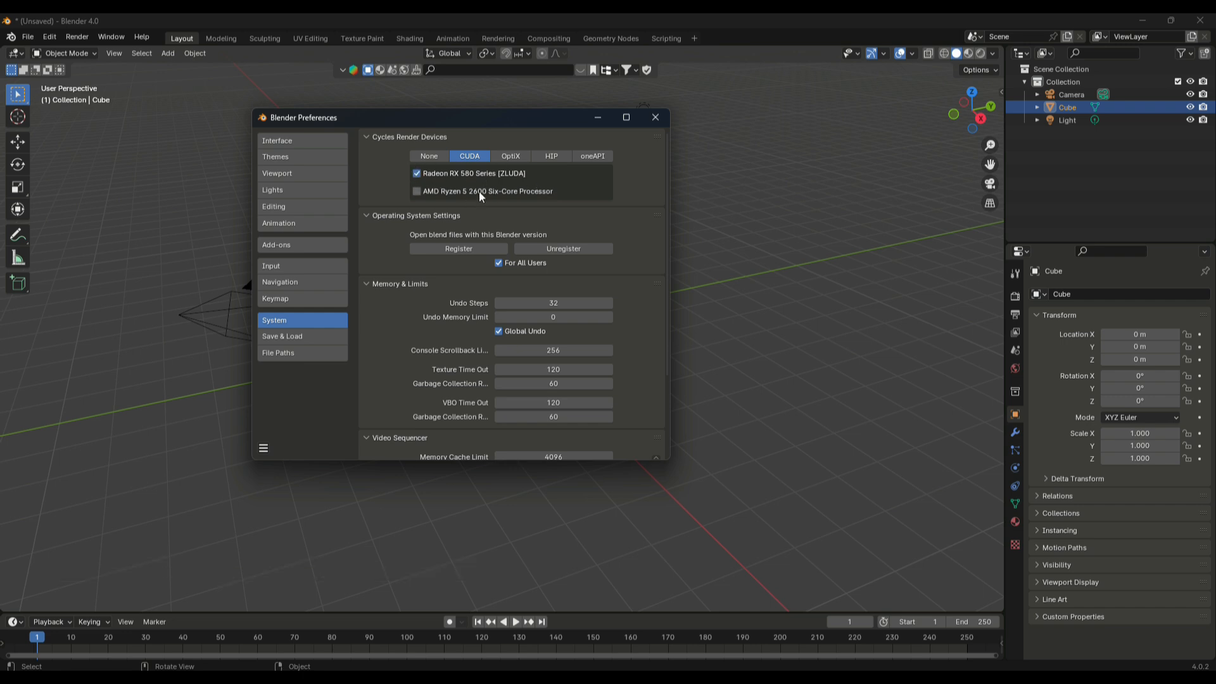